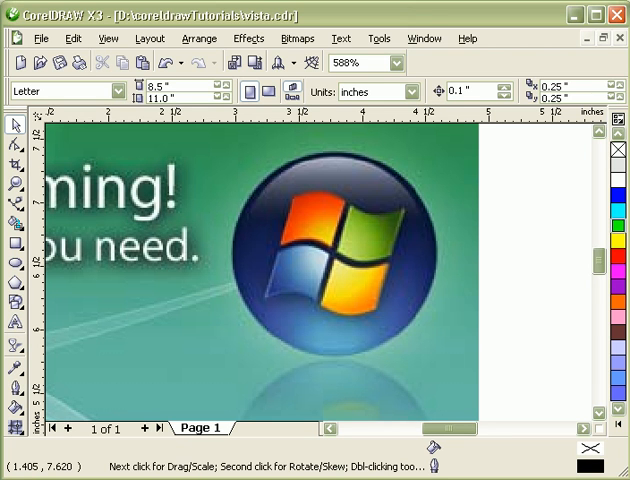
pyautogui.moveTo(332, 296)
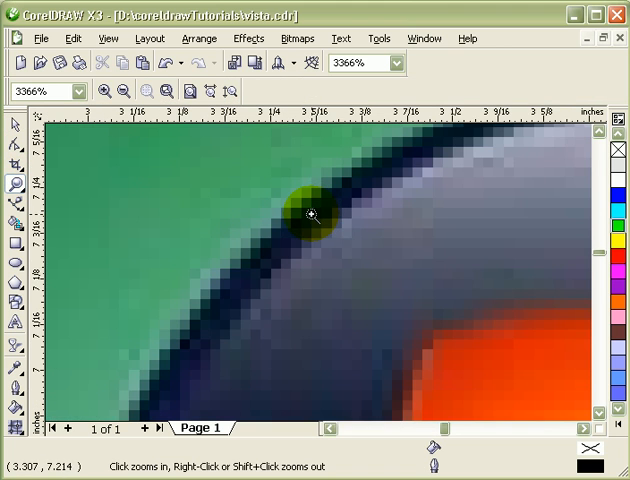
# Zoom back out from the close-up of the reference logo's rim.
pyautogui.rightClick(310, 212)
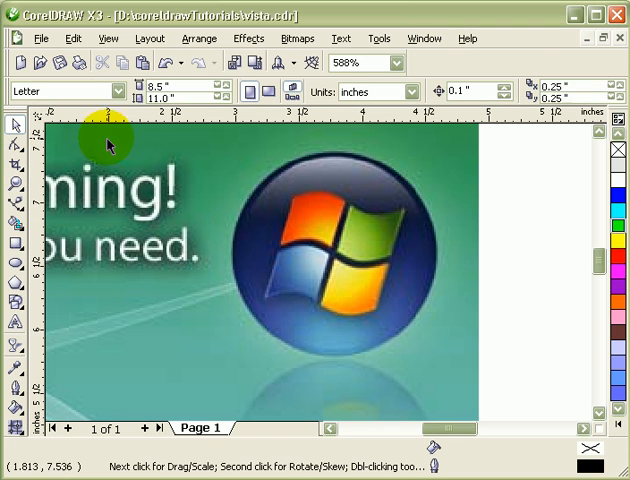
pyautogui.moveTo(372, 290)
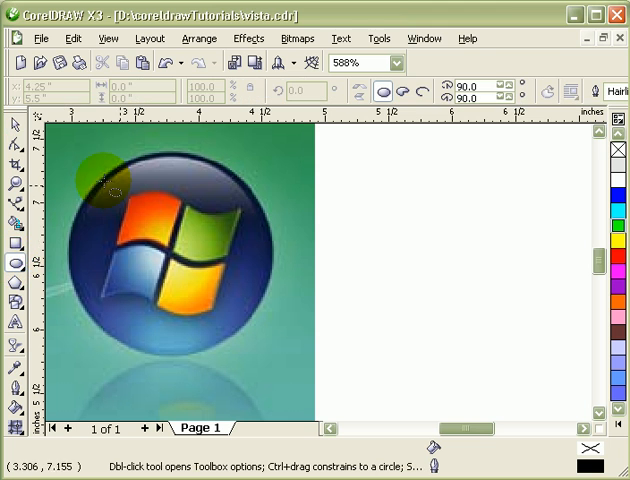
# Draw an outline circle matching the reference orb's edge and move it onto the blank page.
pyautogui.moveTo(104, 184); pyautogui.dragTo(288, 350)
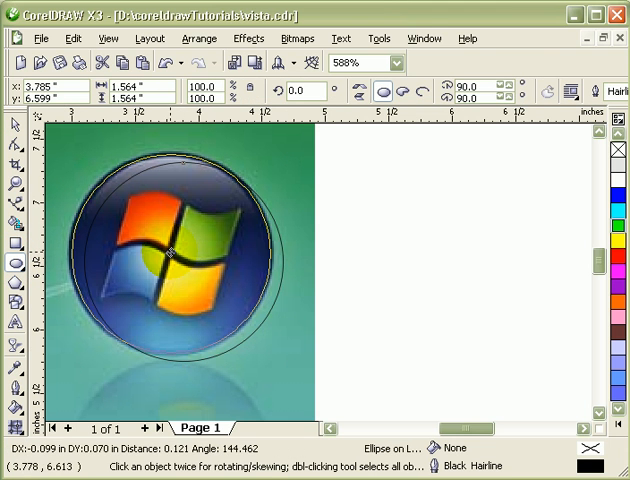
pyautogui.click(176, 256)
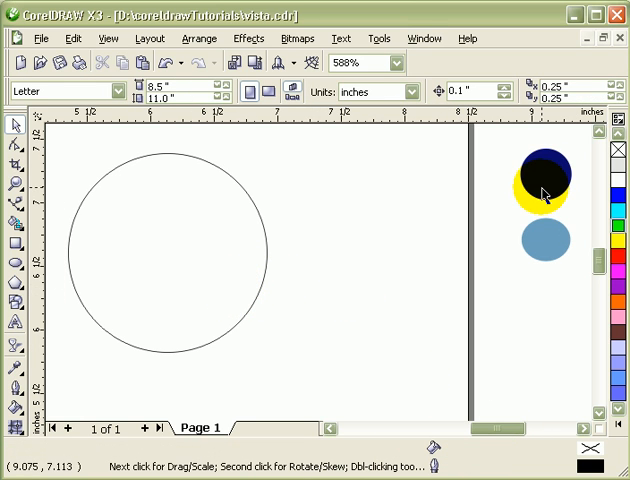
pyautogui.moveTo(544, 196); pyautogui.dragTo(258, 330)
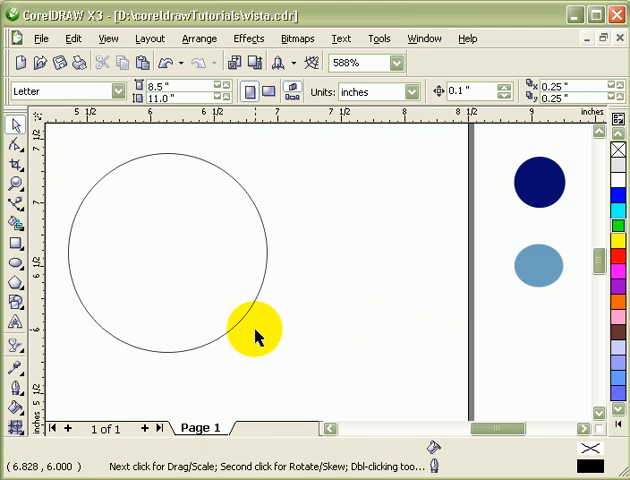
pyautogui.moveTo(256, 330); pyautogui.dragTo(144, 204)
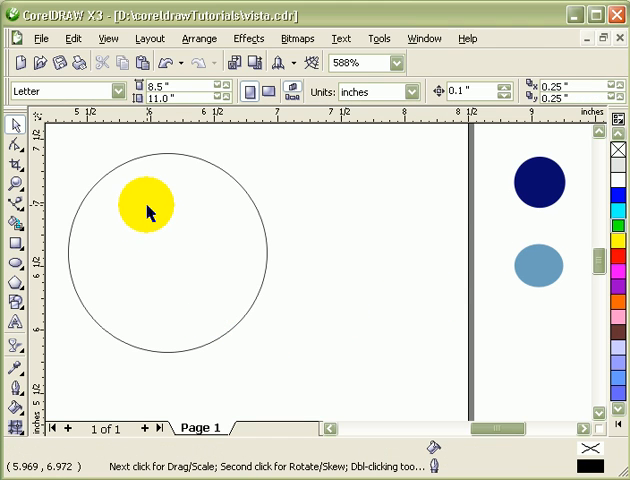
pyautogui.moveTo(144, 204); pyautogui.dragTo(230, 260)
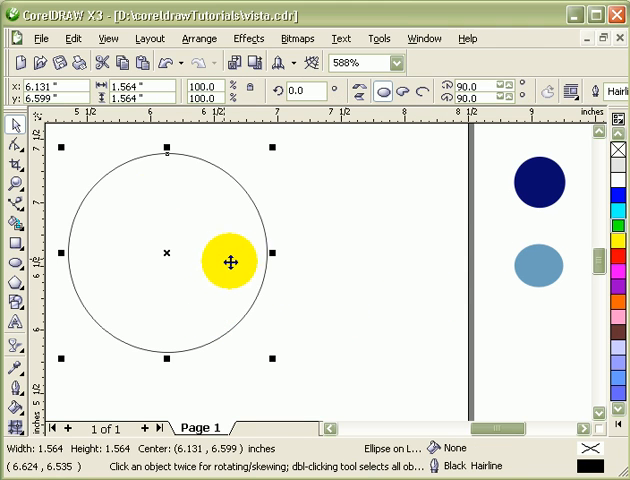
pyautogui.click(64, 38)
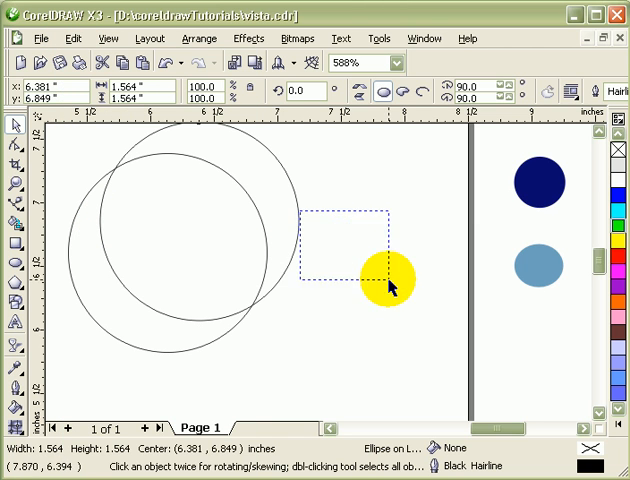
# Duplicate the circle, shrink the copy and squash it into a flat ellipse near the bottom.
pyautogui.moveTo(386, 280); pyautogui.dragTo(380, 190)
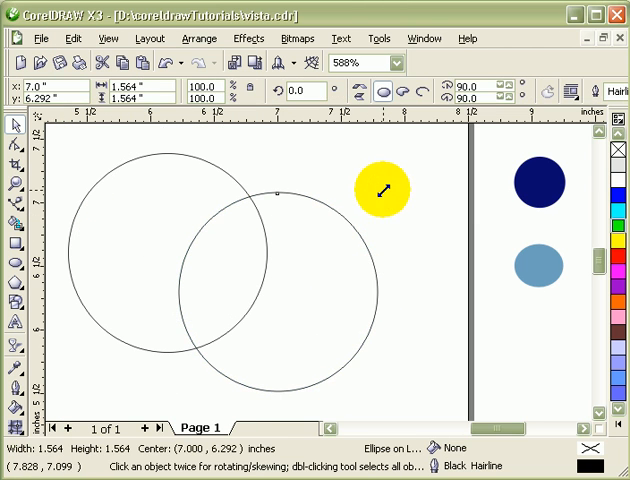
pyautogui.moveTo(380, 190); pyautogui.dragTo(160, 320)
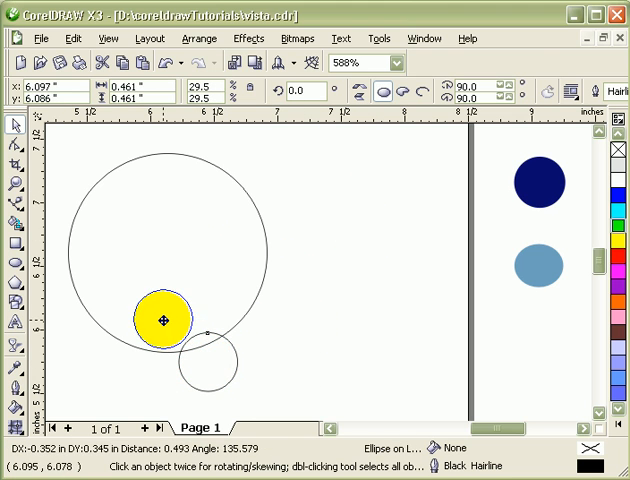
pyautogui.moveTo(162, 318); pyautogui.dragTo(200, 318)
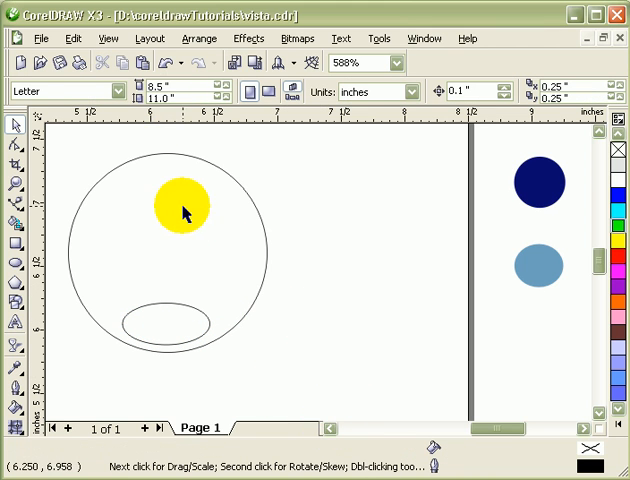
# Copy the dark navy fill from the sample swatch onto the large circle via Copy Properties From.
pyautogui.click(64, 38)
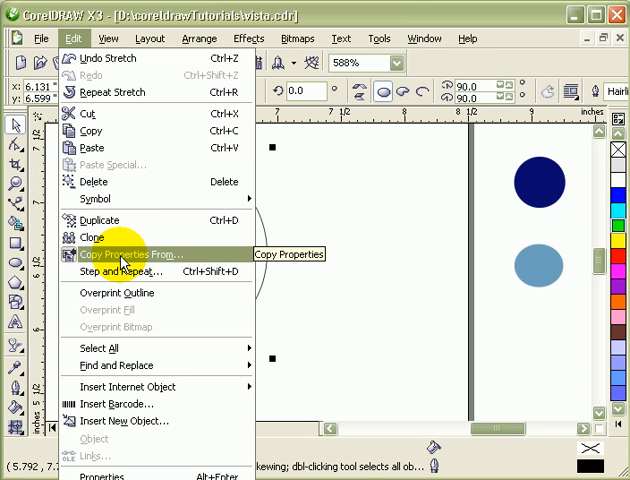
pyautogui.click(120, 252)
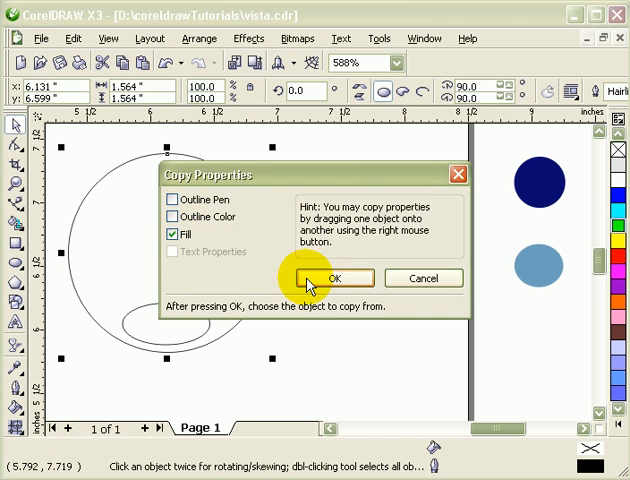
pyautogui.click(338, 278)
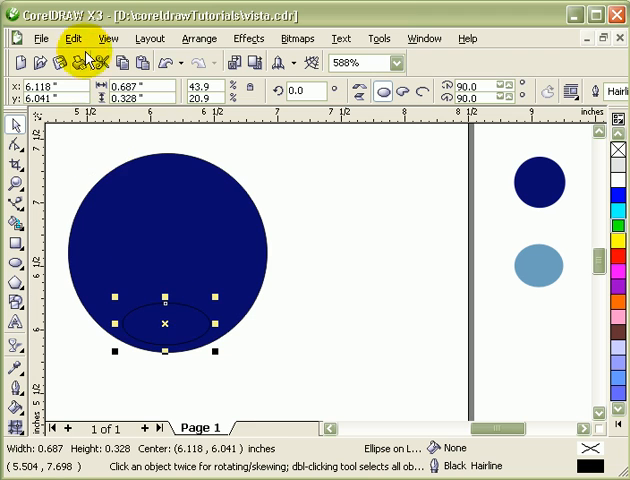
# Copy the light blue fill from the sample swatch onto the flattened bottom ellipse.
pyautogui.click(68, 38)
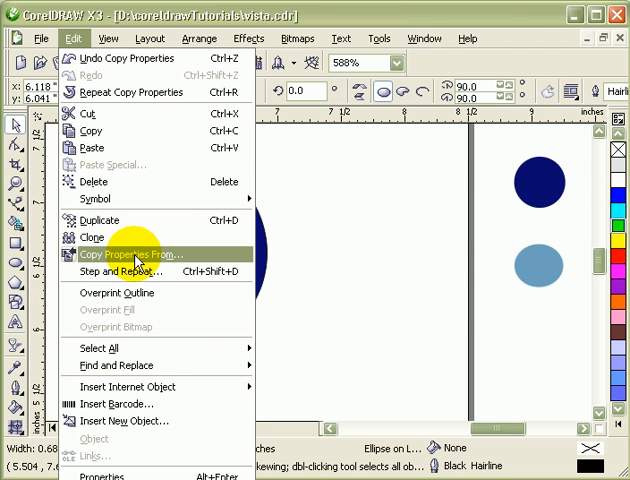
pyautogui.click(134, 252)
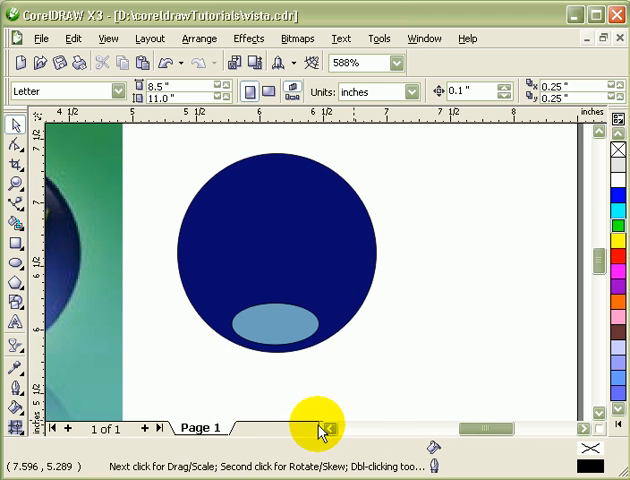
pyautogui.moveTo(316, 428); pyautogui.dragTo(440, 390)
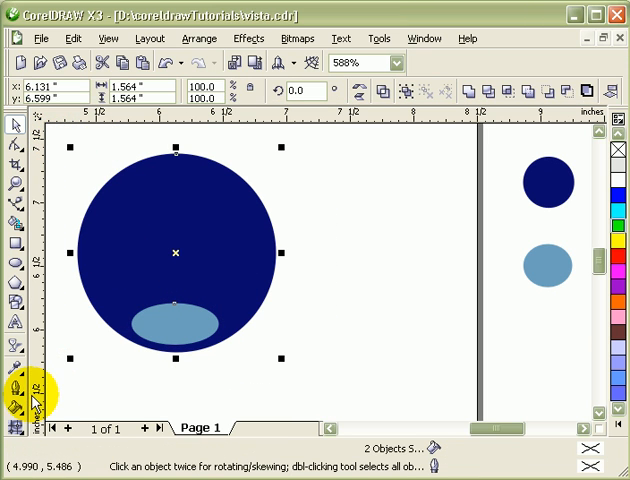
# Apply a 60-step Blend from the navy circle to the light blue ellipse.
pyautogui.click(248, 38)
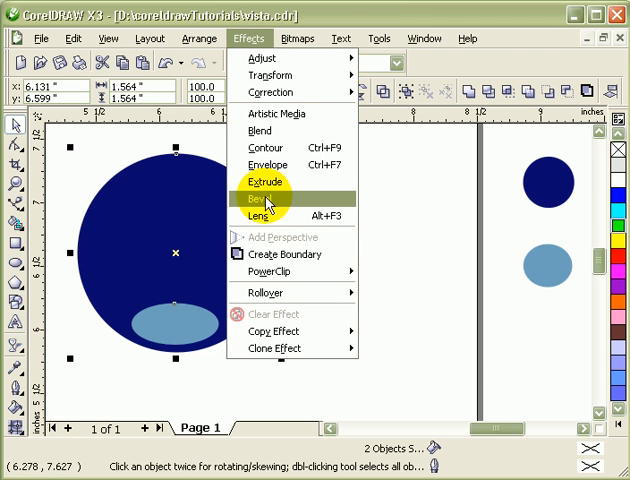
pyautogui.moveTo(258, 132)
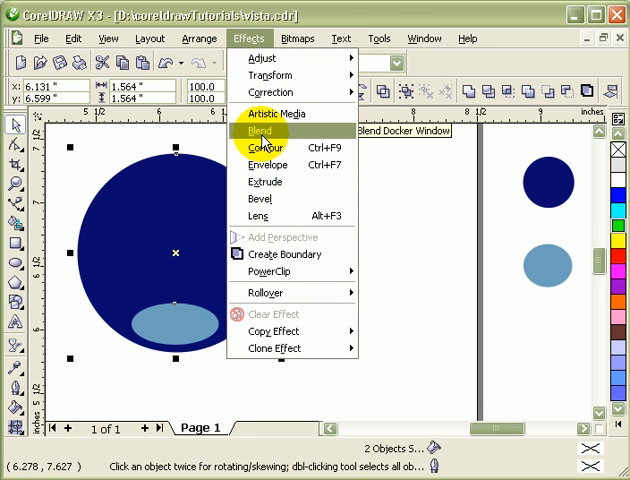
pyautogui.click(260, 132)
pyautogui.write('60')
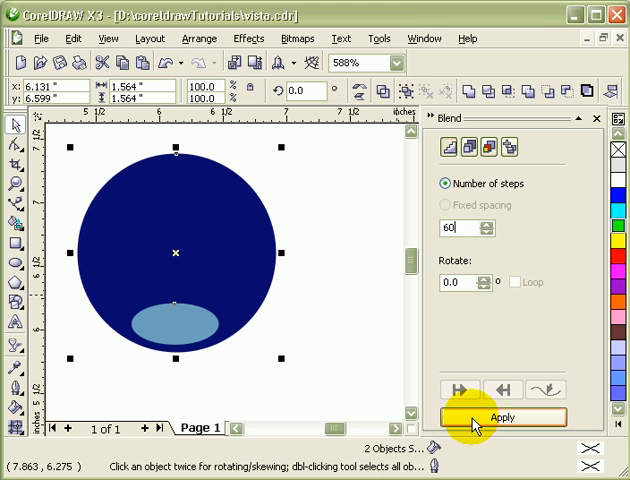
pyautogui.click(504, 416)
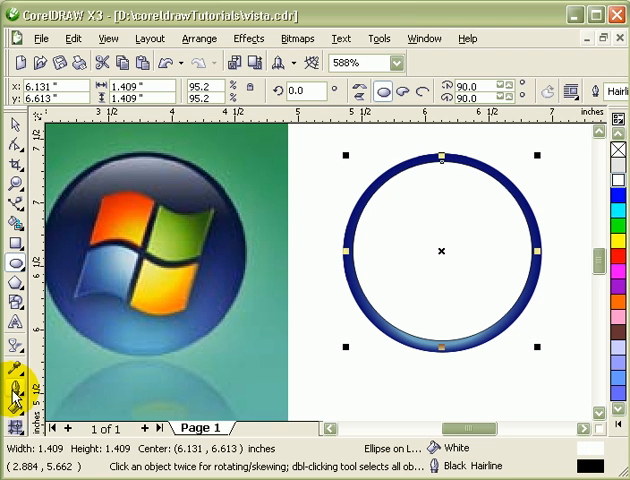
# Choose the Interactive Transparency tool to start fading the white top circle.
pyautogui.click(12, 392)
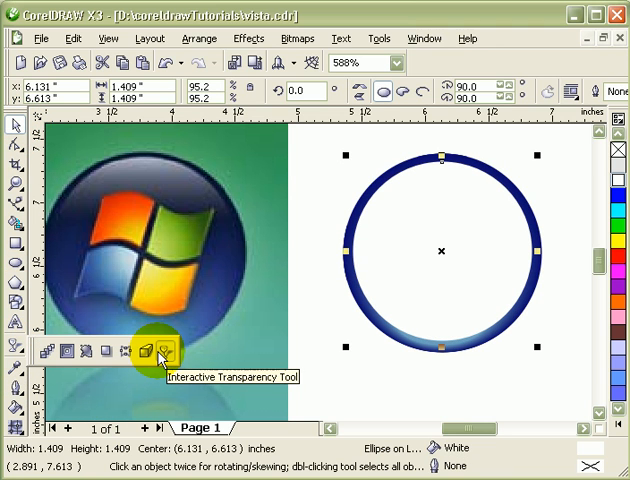
pyautogui.click(160, 352)
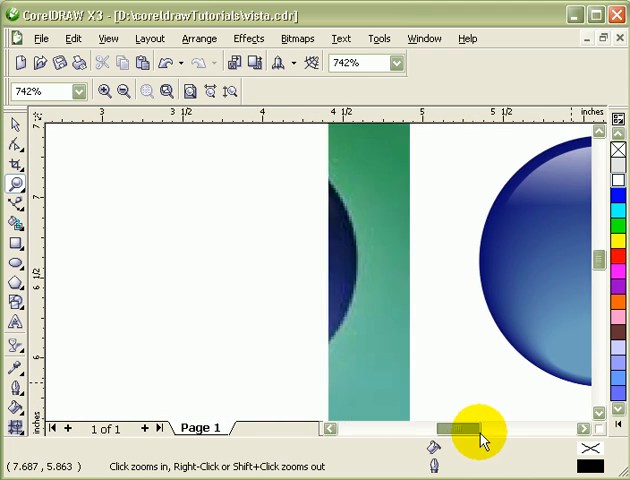
# Trace the orange flag pane with a white-filled four-sided shape over the zoomed reference.
pyautogui.click(480, 430)
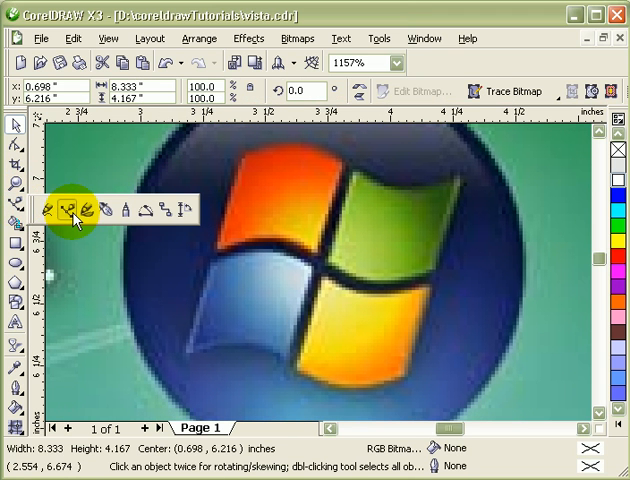
pyautogui.click(68, 208)
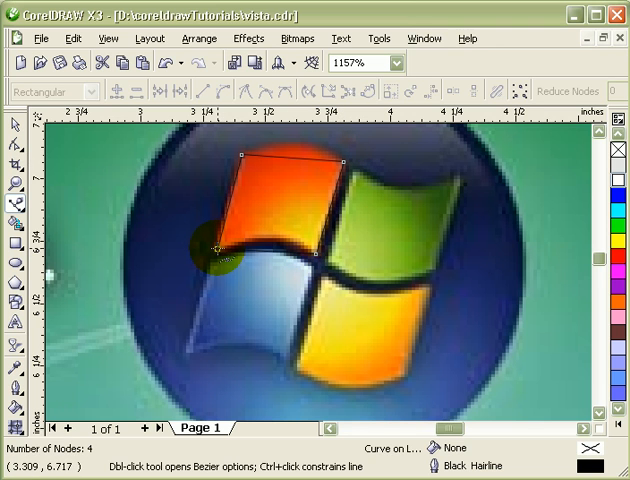
pyautogui.click(608, 178)
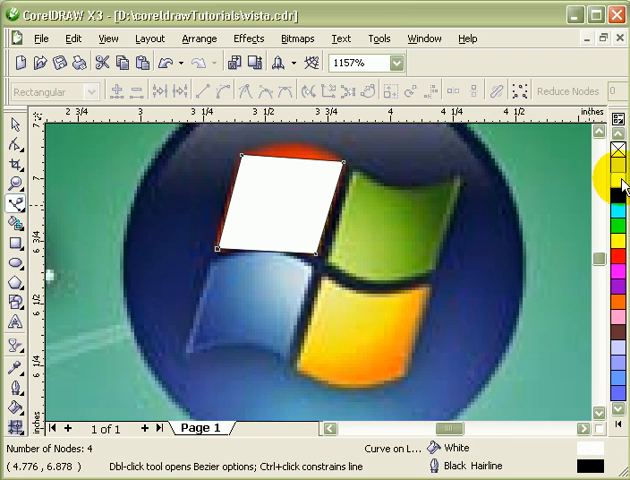
pyautogui.moveTo(620, 184)
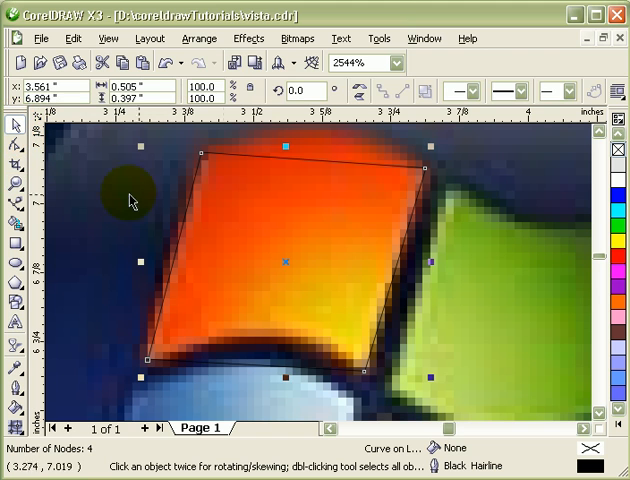
pyautogui.click(14, 392)
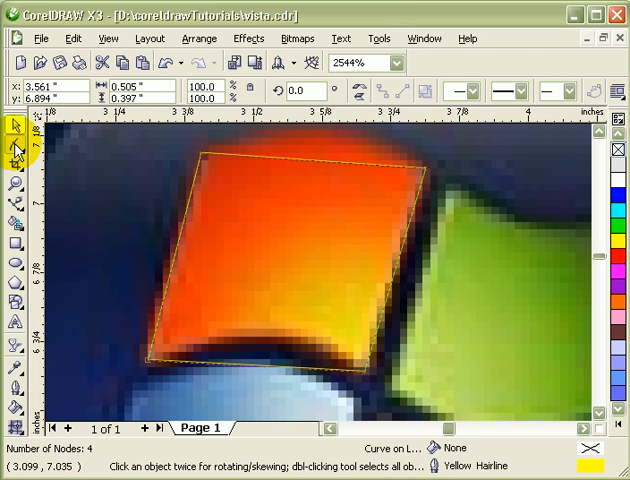
# Convert the traced shape's edges to curves with the Shape tool and bend them to the pane.
pyautogui.click(16, 152)
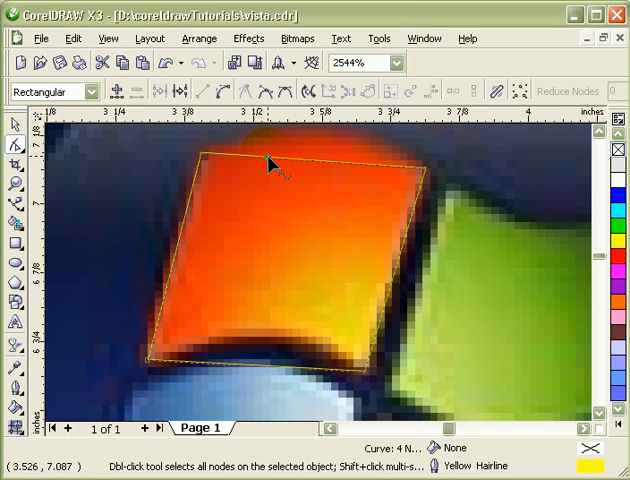
pyautogui.rightClick(272, 164)
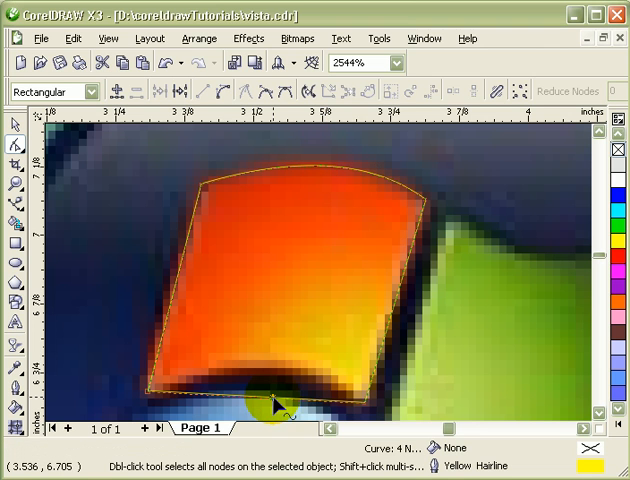
pyautogui.click(264, 410)
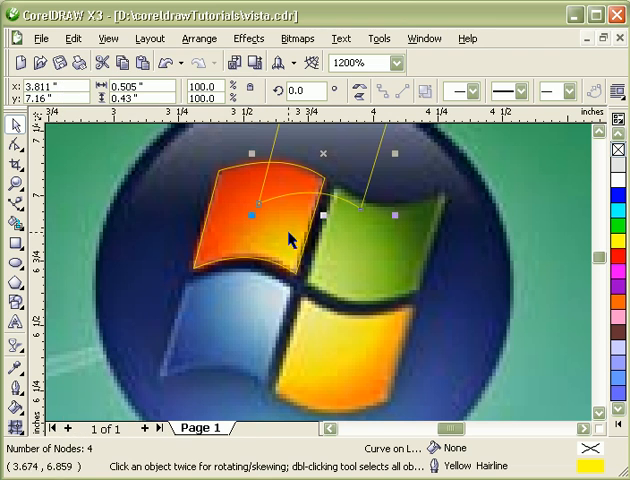
# Drag a copy of the traced pane outline onto the green flag pane.
pyautogui.moveTo(288, 236); pyautogui.dragTo(244, 340)
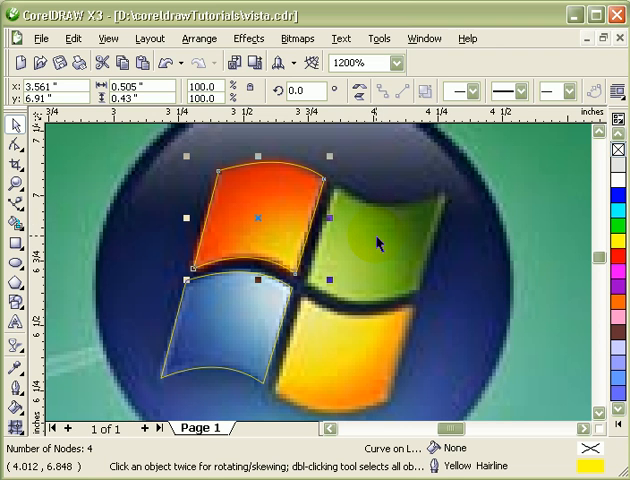
pyautogui.moveTo(410, 252)
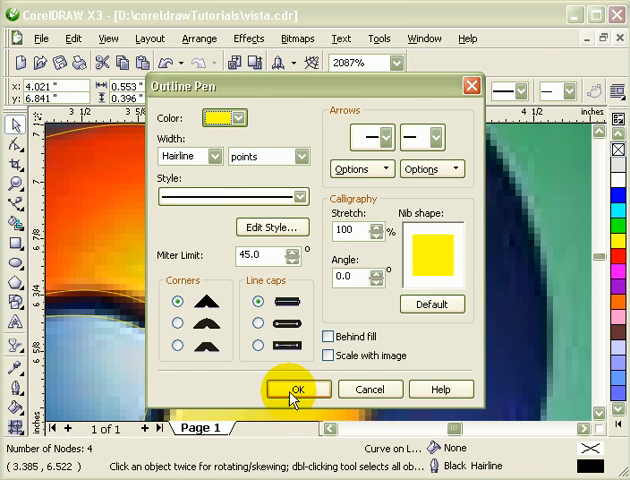
# Set a yellow hairline outline, then curve and bend the copy's top and bottom edges to fit the green pane.
pyautogui.click(294, 388)
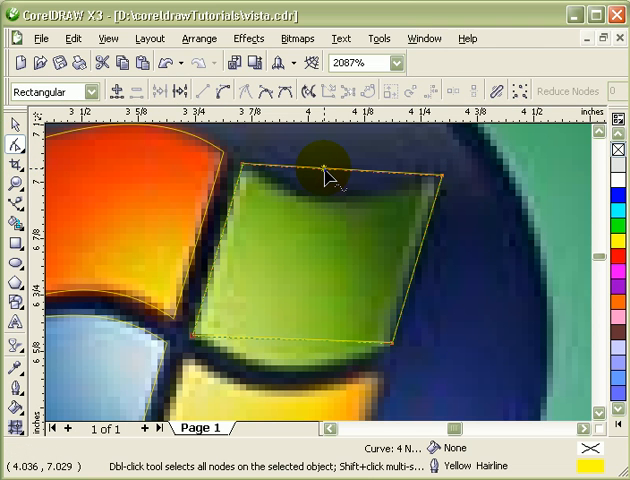
pyautogui.rightClick(328, 168)
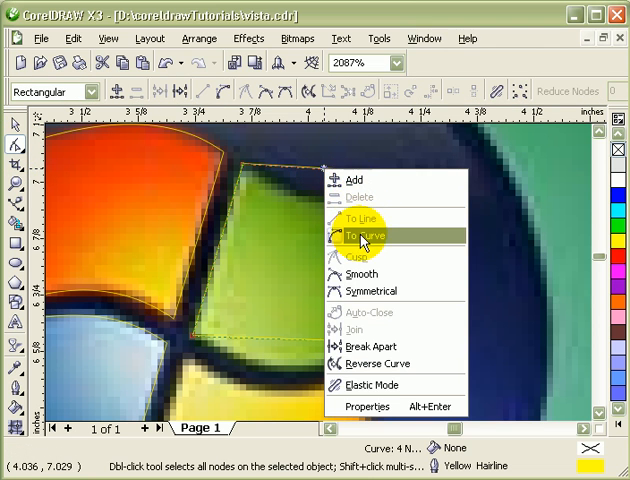
pyautogui.click(362, 236)
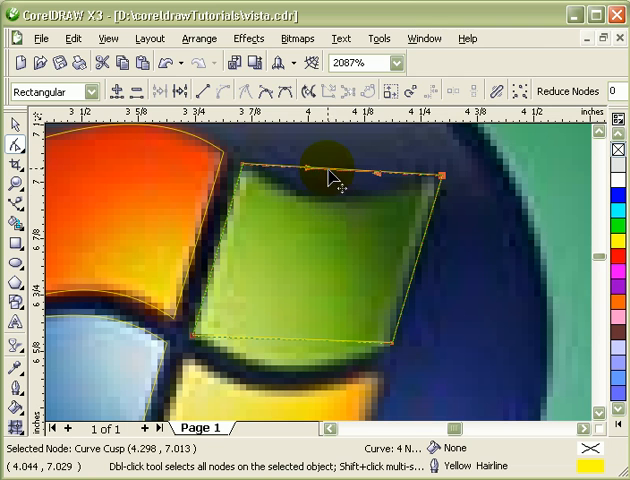
pyautogui.moveTo(330, 172); pyautogui.dragTo(284, 344)
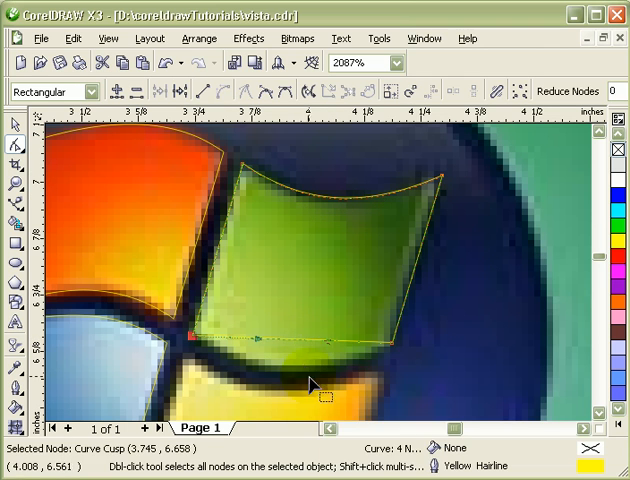
pyautogui.moveTo(312, 384); pyautogui.dragTo(390, 382)
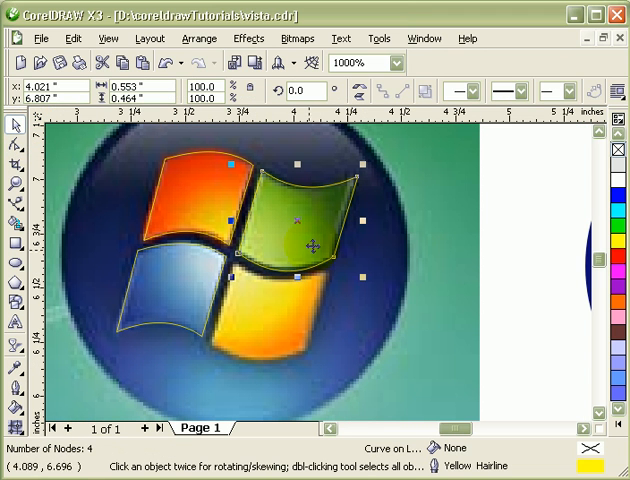
pyautogui.click(74, 38)
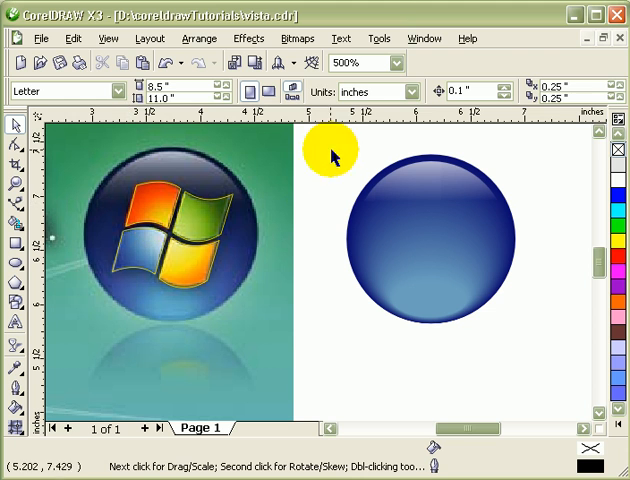
# Move the traced coloured flag panes onto the blue orb.
pyautogui.click(176, 236)
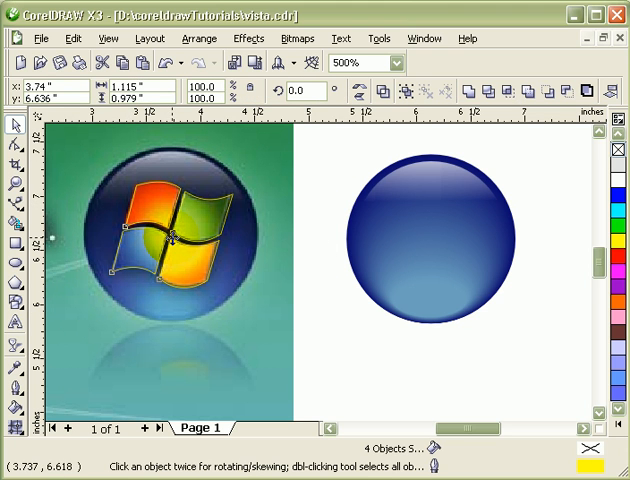
pyautogui.moveTo(176, 232); pyautogui.dragTo(430, 244)
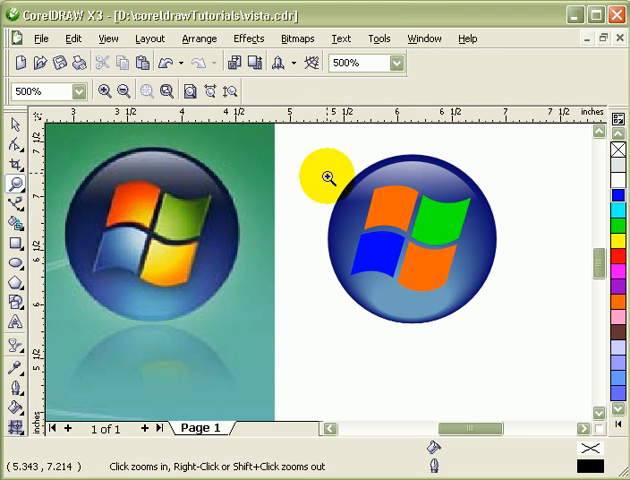
# Select the blue flag pane and colour a mesh-fill point from the palette.
pyautogui.click(330, 178)
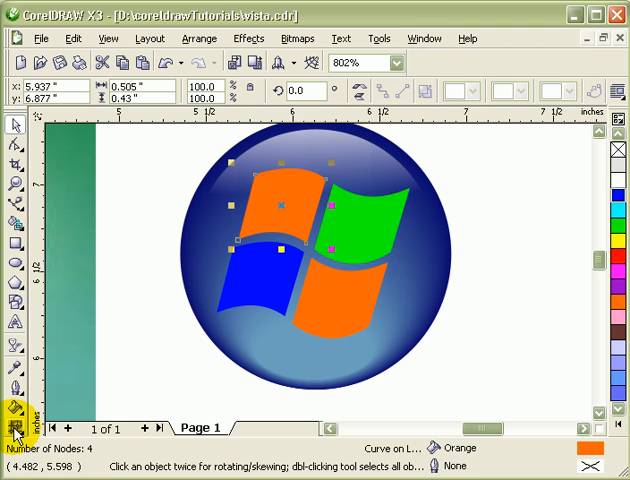
pyautogui.moveTo(16, 430)
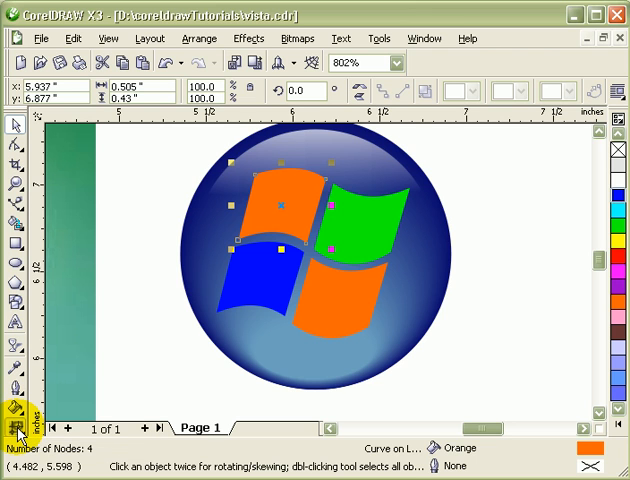
pyautogui.moveTo(46, 436)
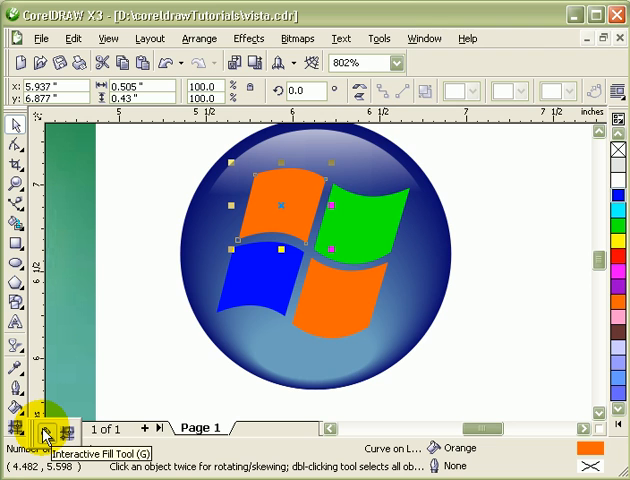
pyautogui.moveTo(66, 432)
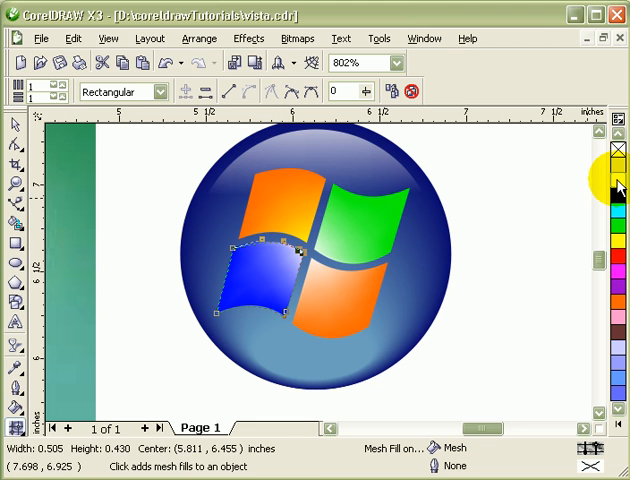
pyautogui.click(16, 124)
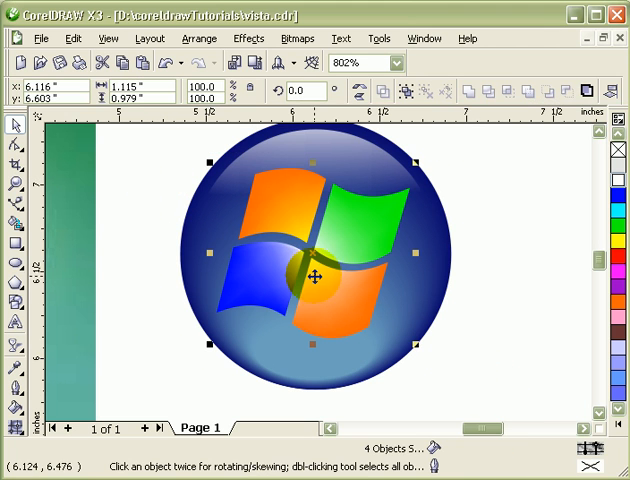
# Mesh-fill the remaining flag panes and group the orb with all panes (Ctrl+G).
pyautogui.click(16, 352)
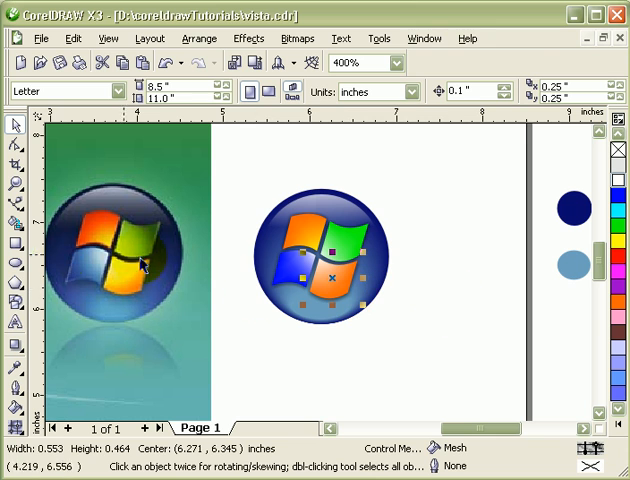
pyautogui.click(318, 256)
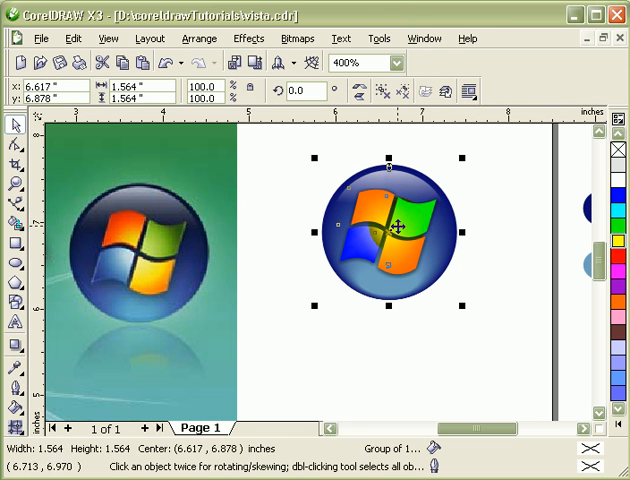
# Mirror a logo copy below it and convert it to a bitmap with transparent background.
pyautogui.click(74, 38)
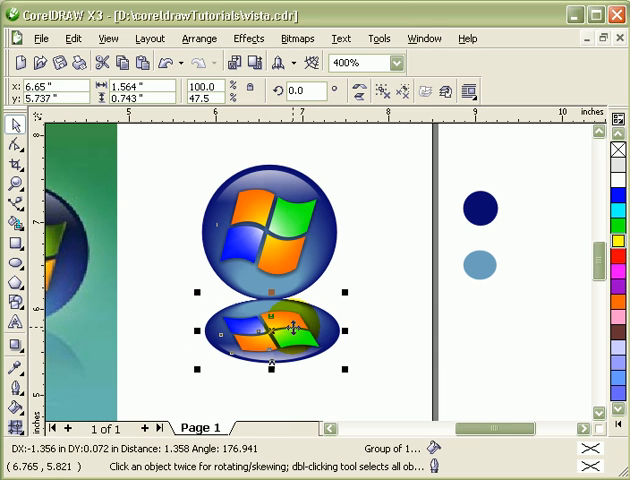
pyautogui.click(296, 38)
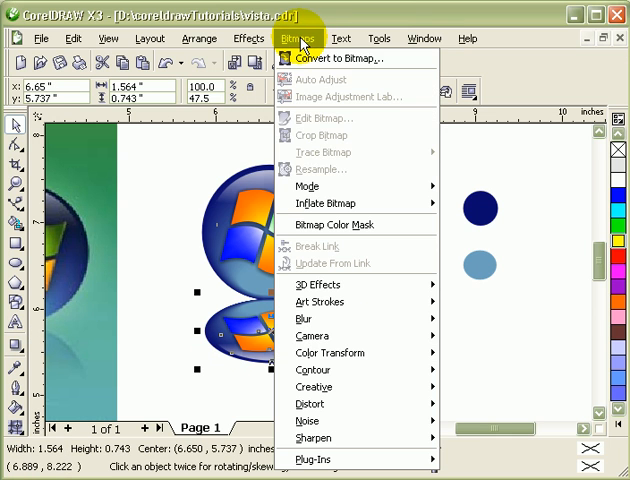
pyautogui.click(330, 56)
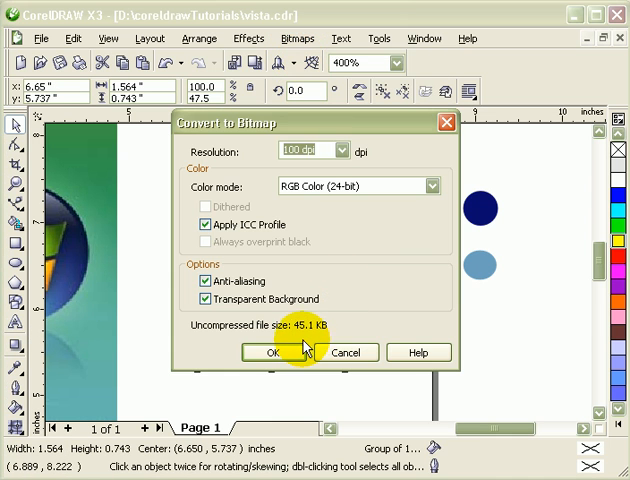
pyautogui.moveTo(230, 300)
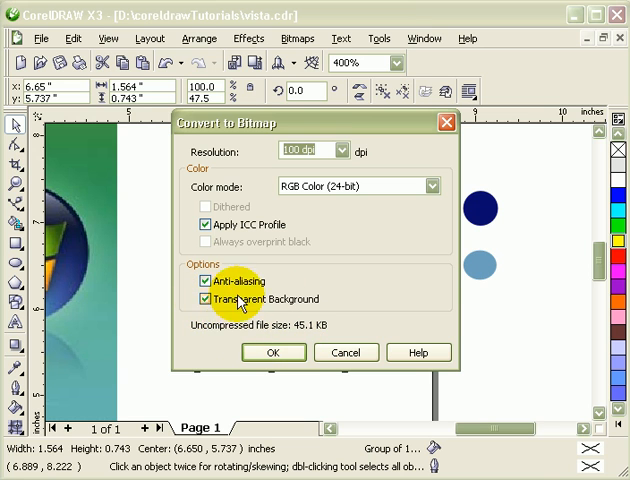
pyautogui.click(274, 352)
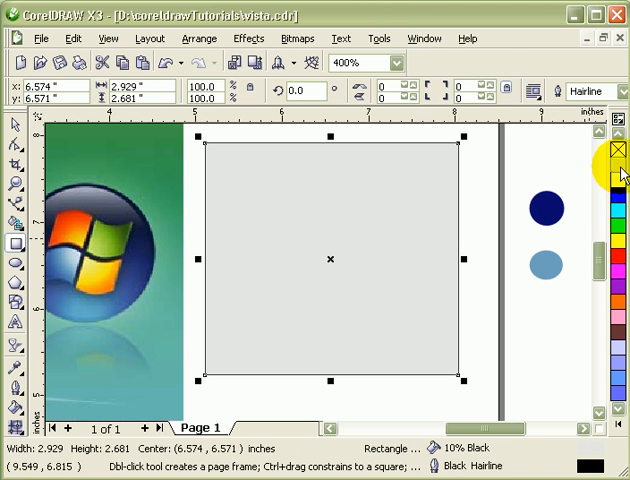
# Place a 10% Black rectangle behind the logo and zoom in on the finished result.
pyautogui.click(200, 38)
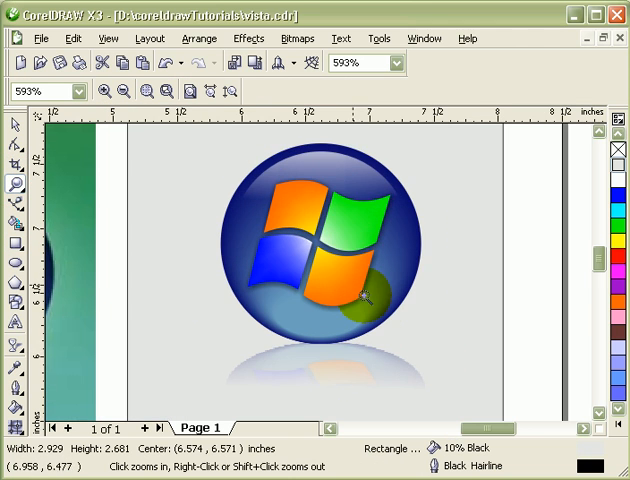
pyautogui.click(356, 294)
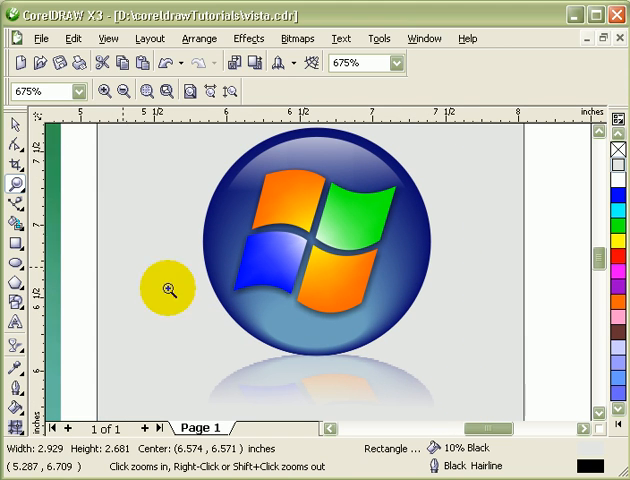